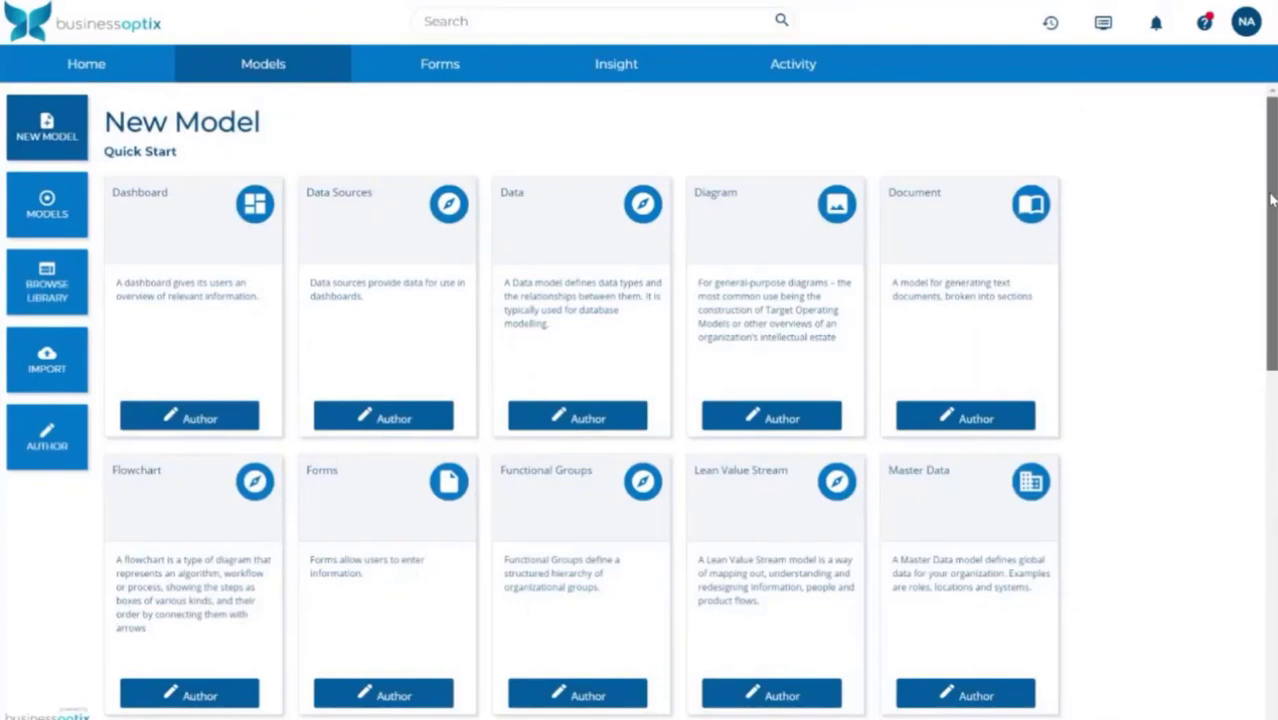
Increase the Transformation Map's Phases value to five
scroll(down, 3)
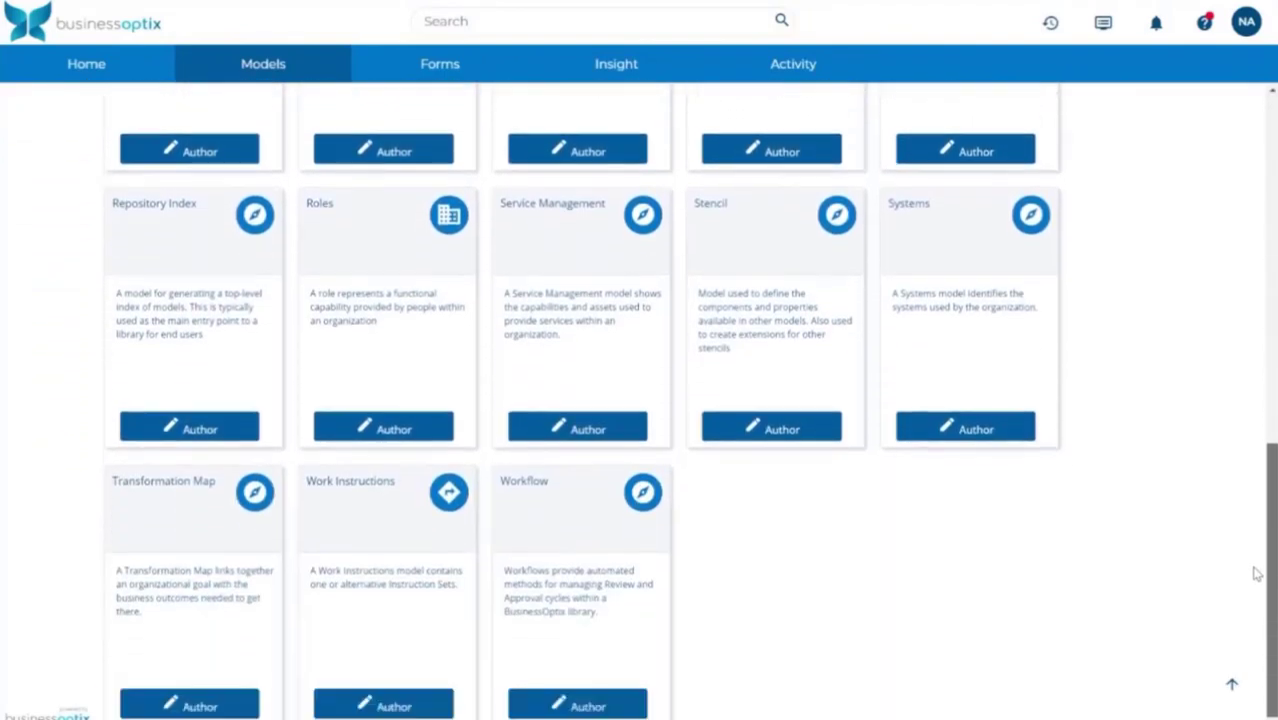
mouse_move(208, 509)
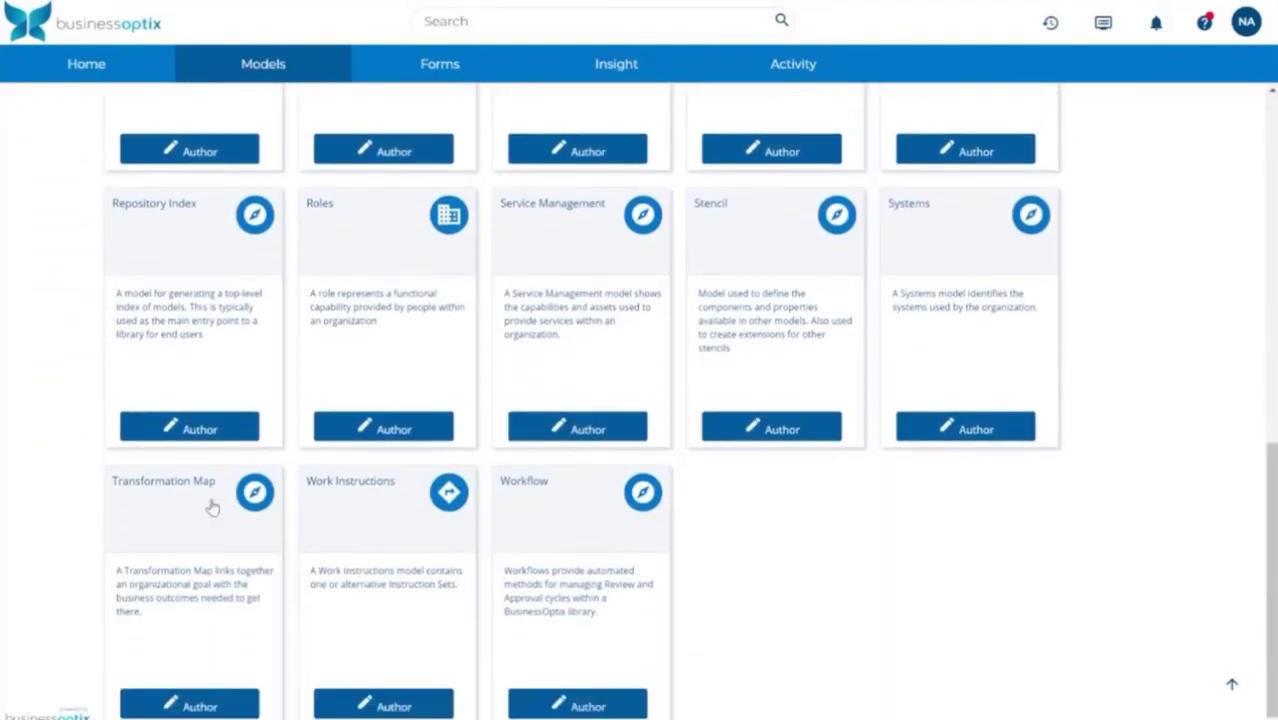
mouse_move(166, 546)
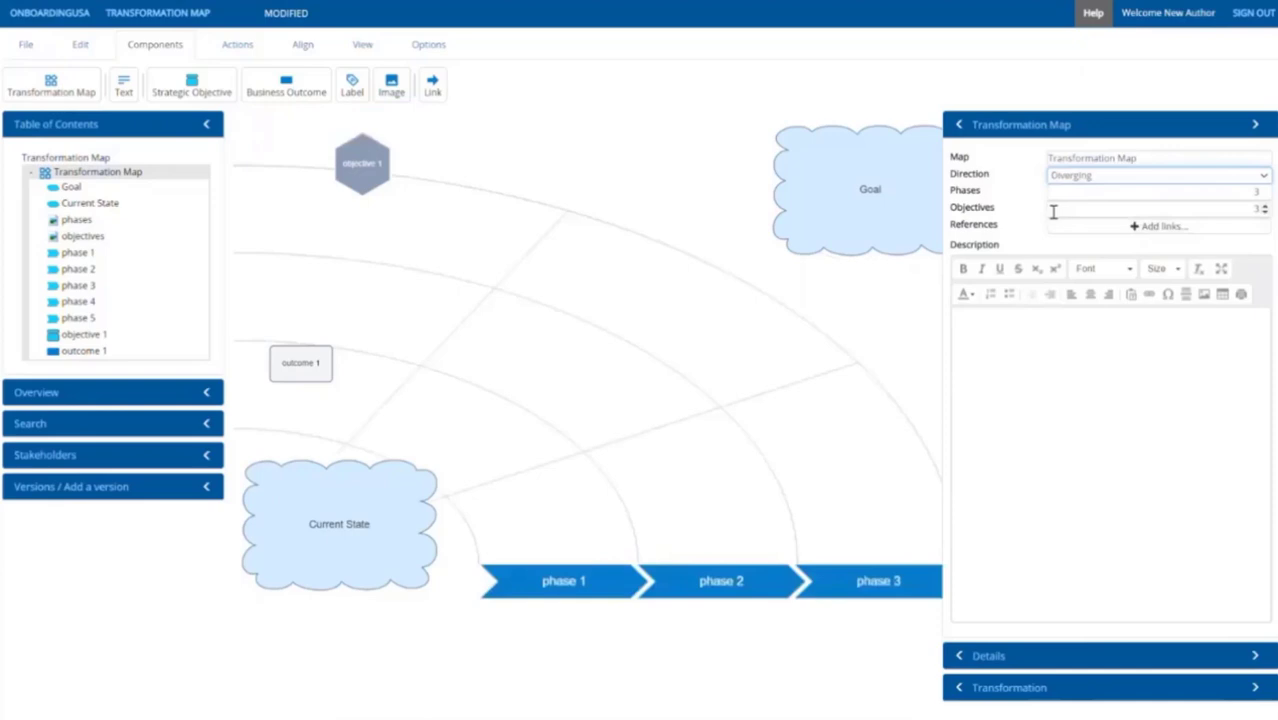
mouse_move(1075, 217)
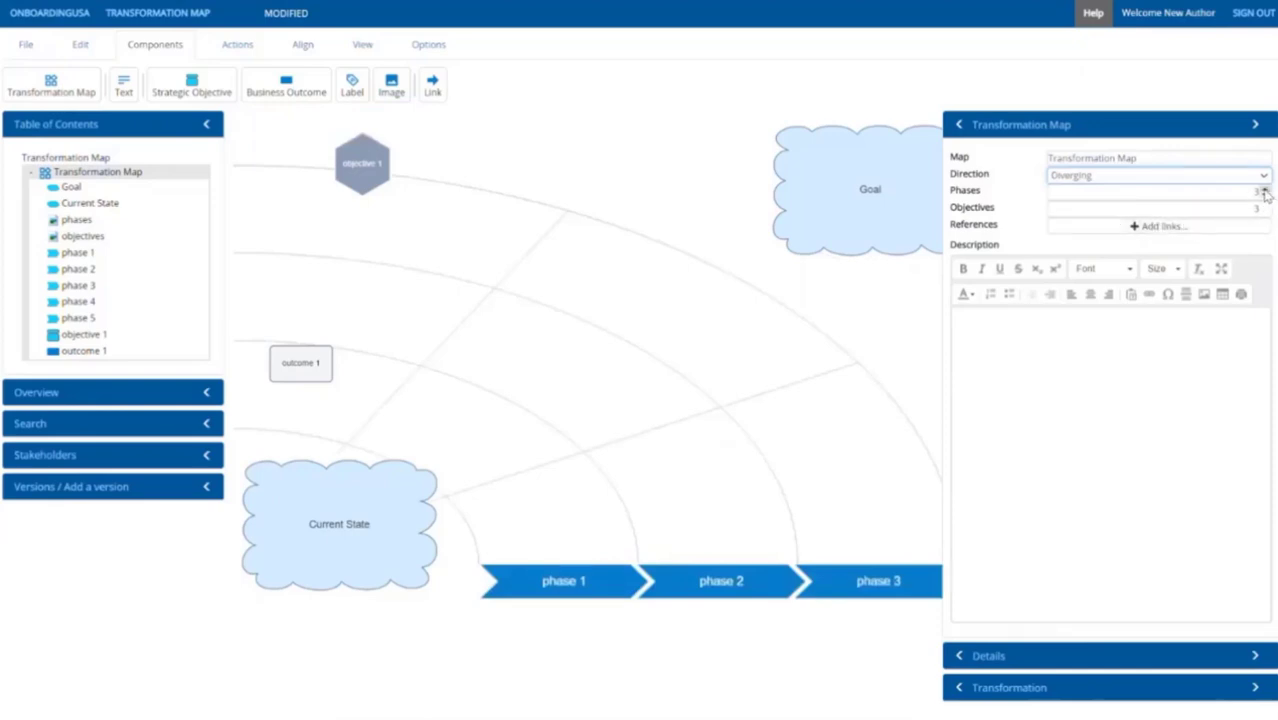
click(1263, 190)
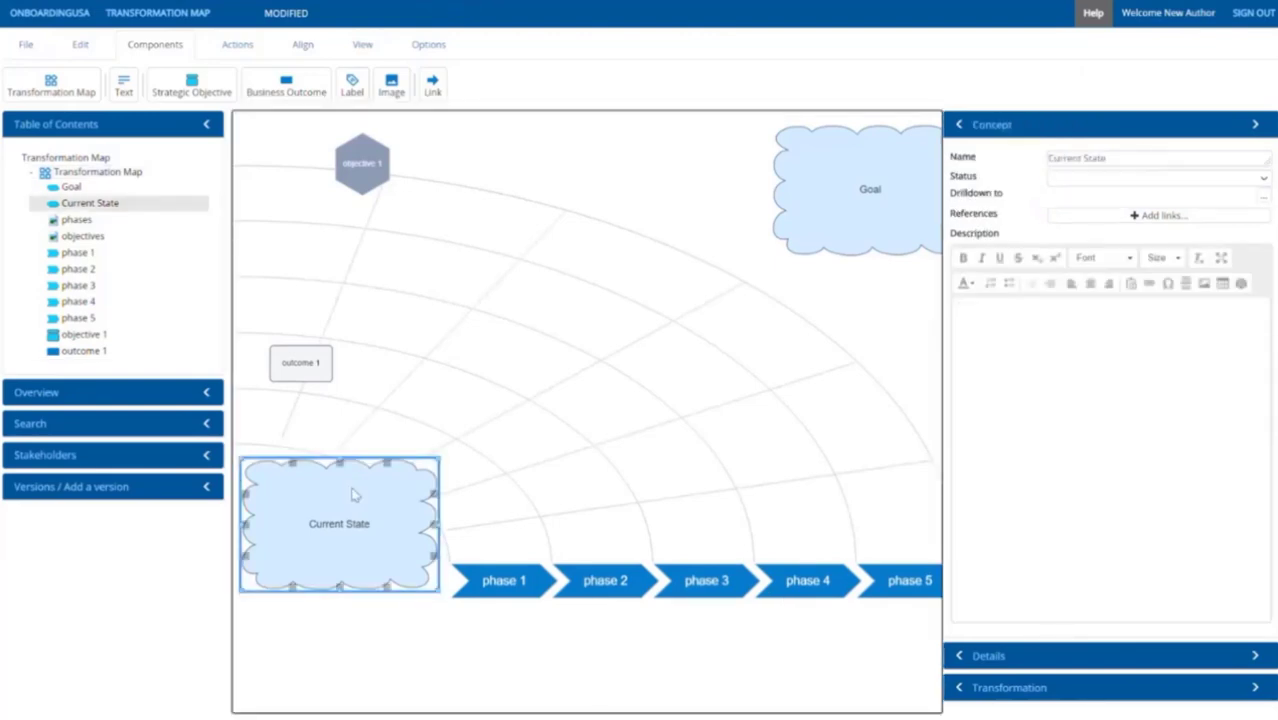
mouse_move(407, 486)
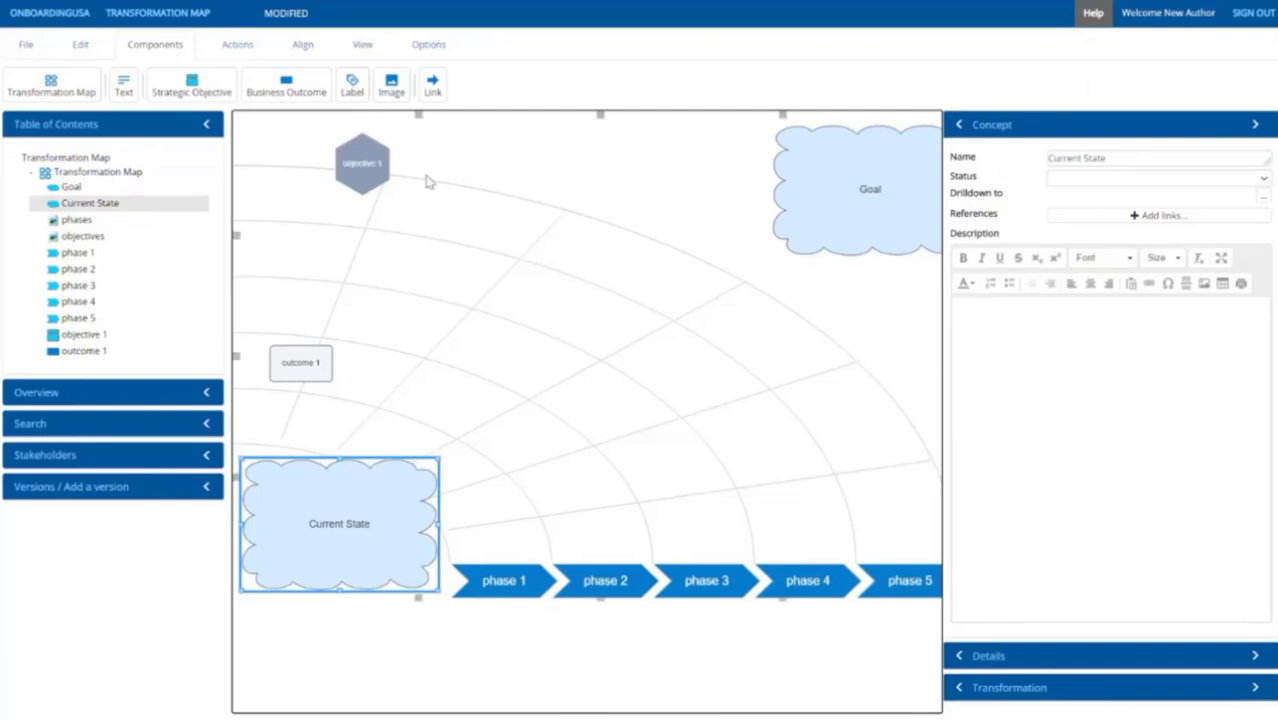
Select objective 1 and dismiss its Status choices without picking one
click(362, 163)
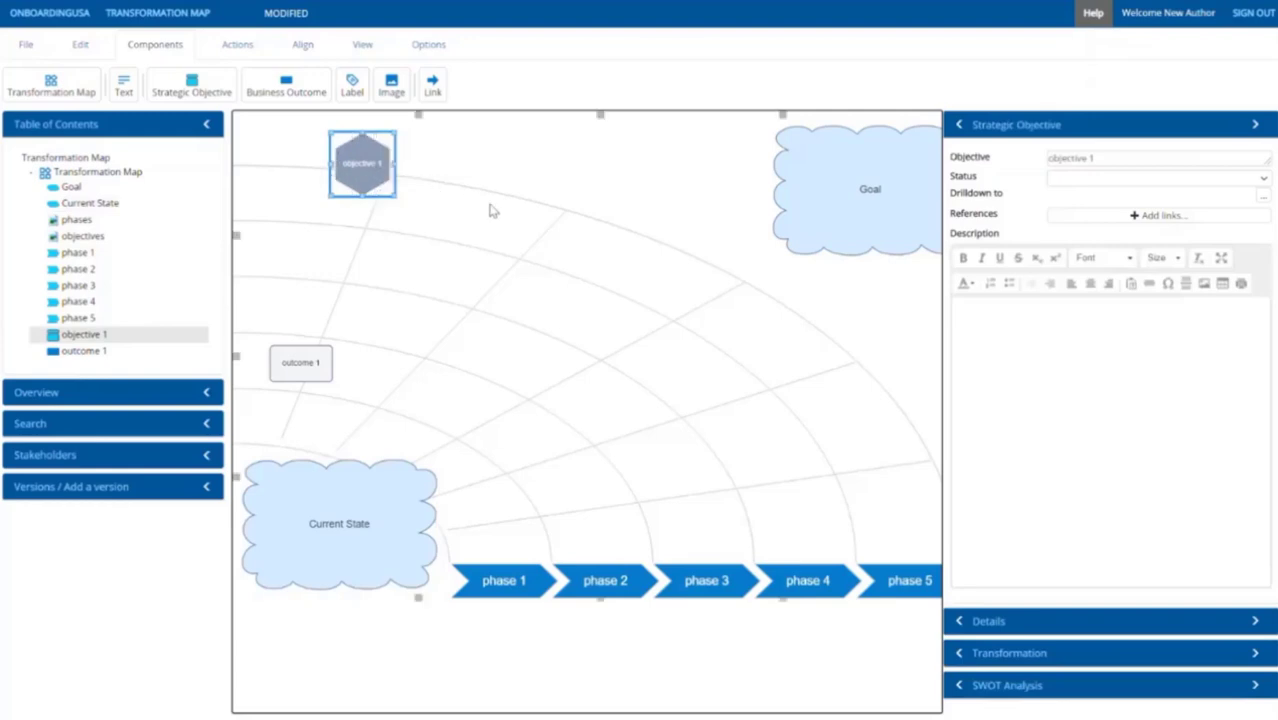
mouse_move(1155, 193)
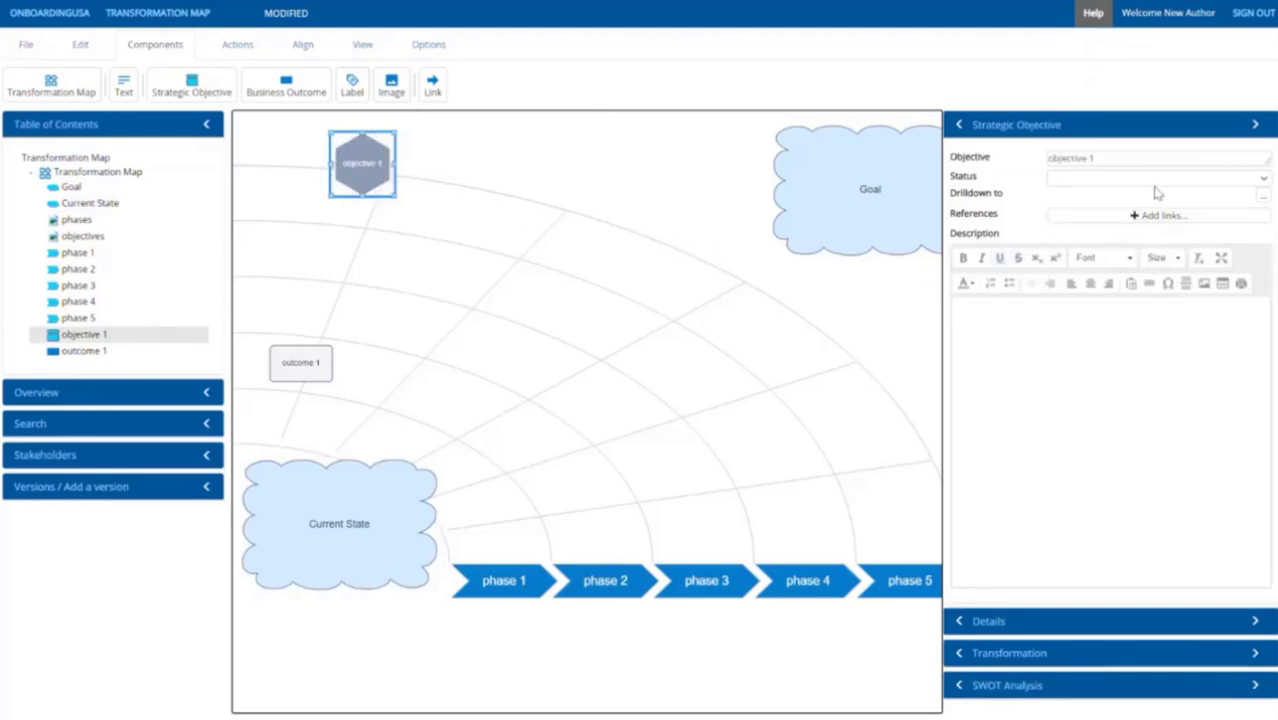
click(1157, 177)
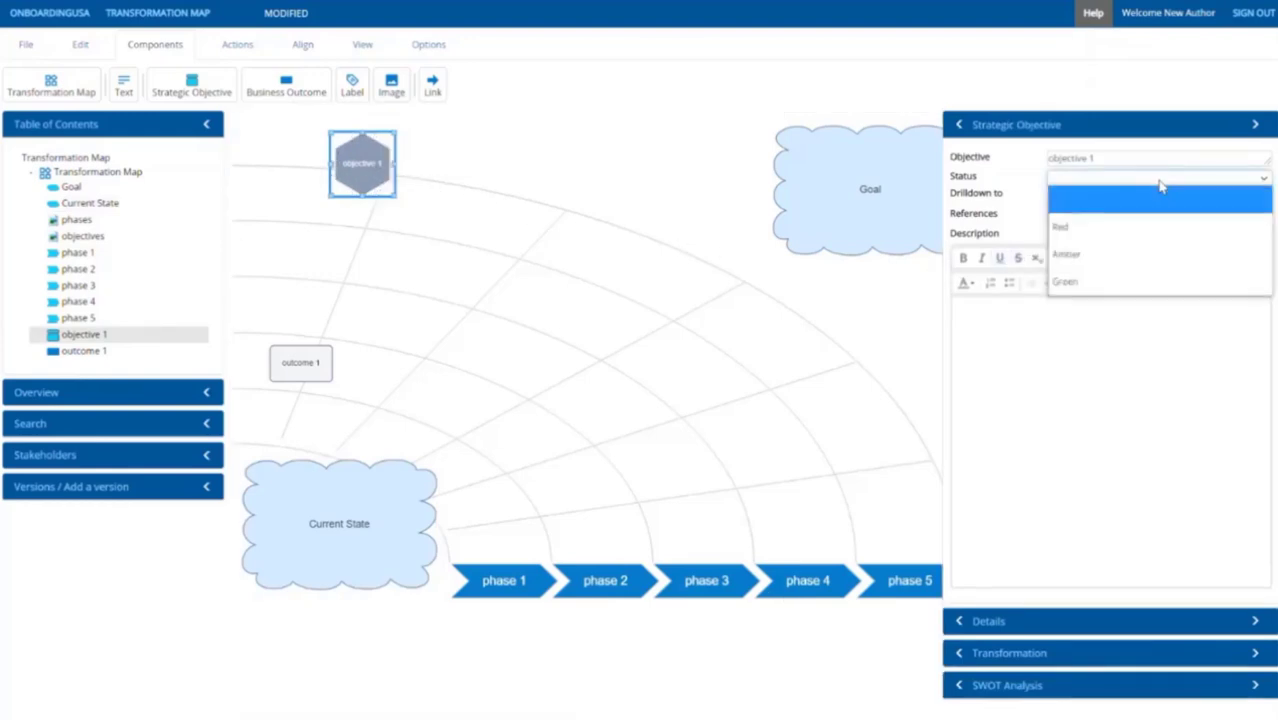
click(1155, 194)
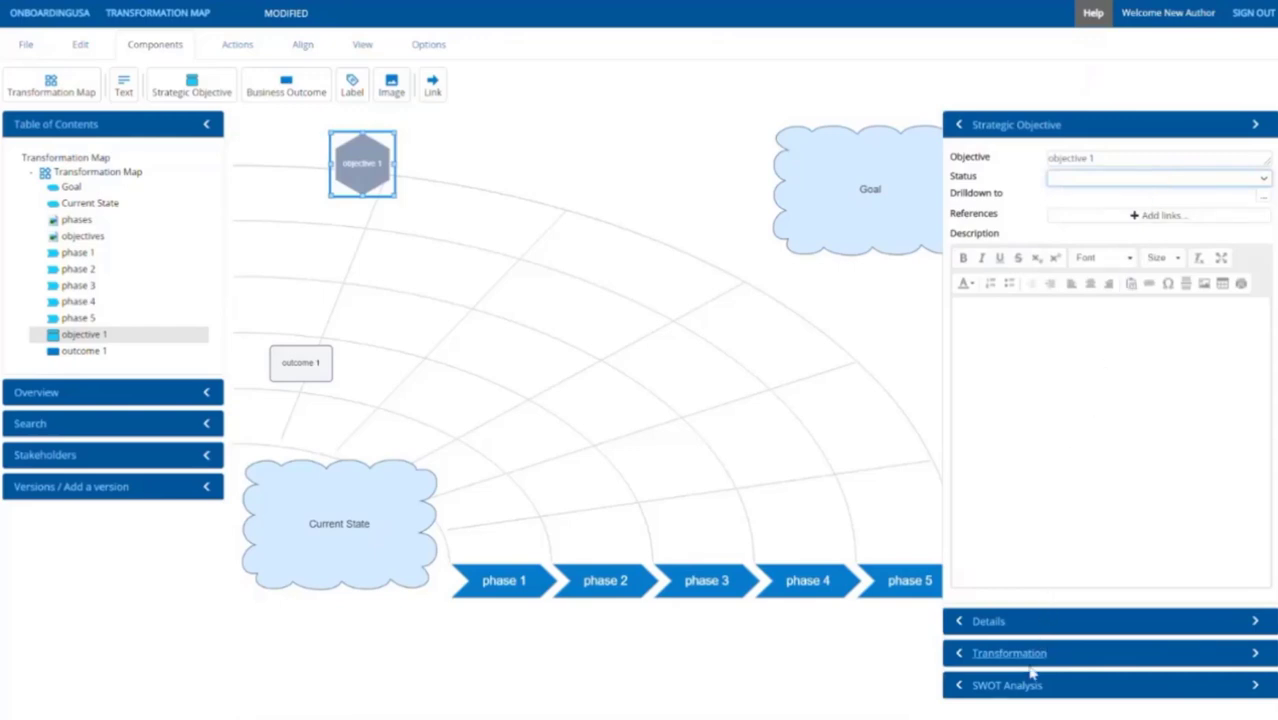
Expand and scroll through objective 1's empty SWOT Analysis fields
click(1006, 684)
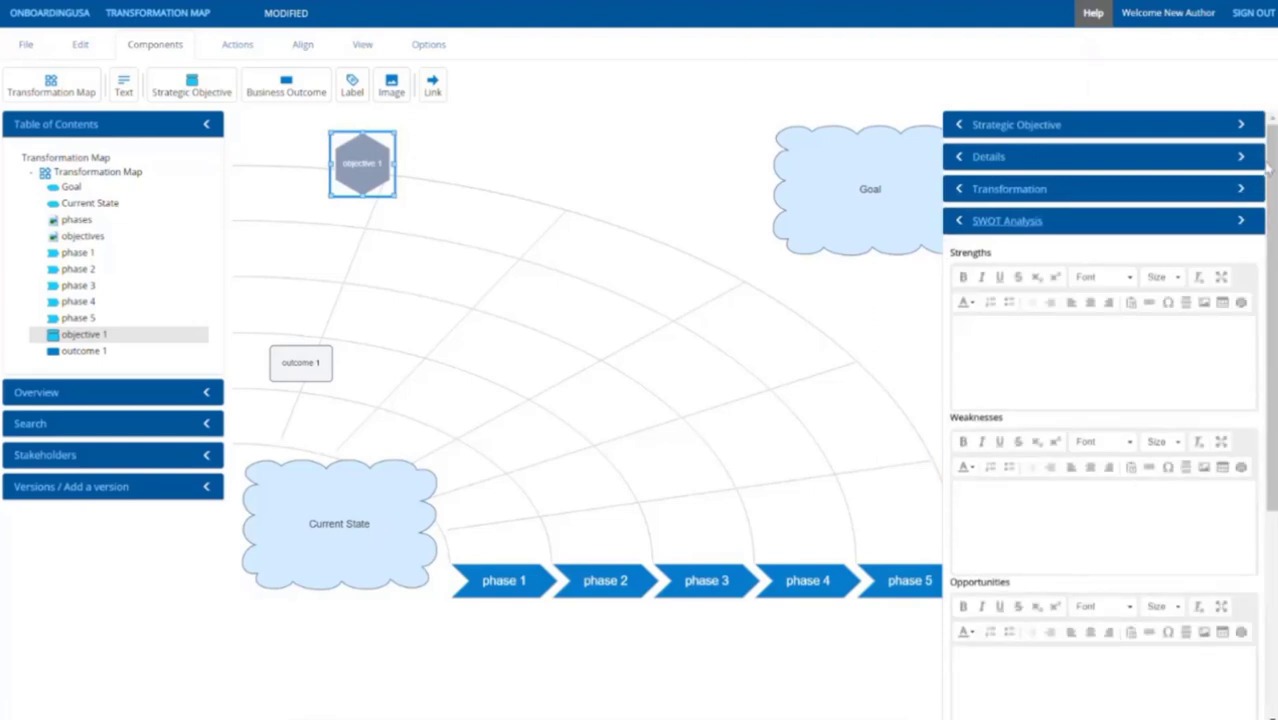
scroll(down, 3)
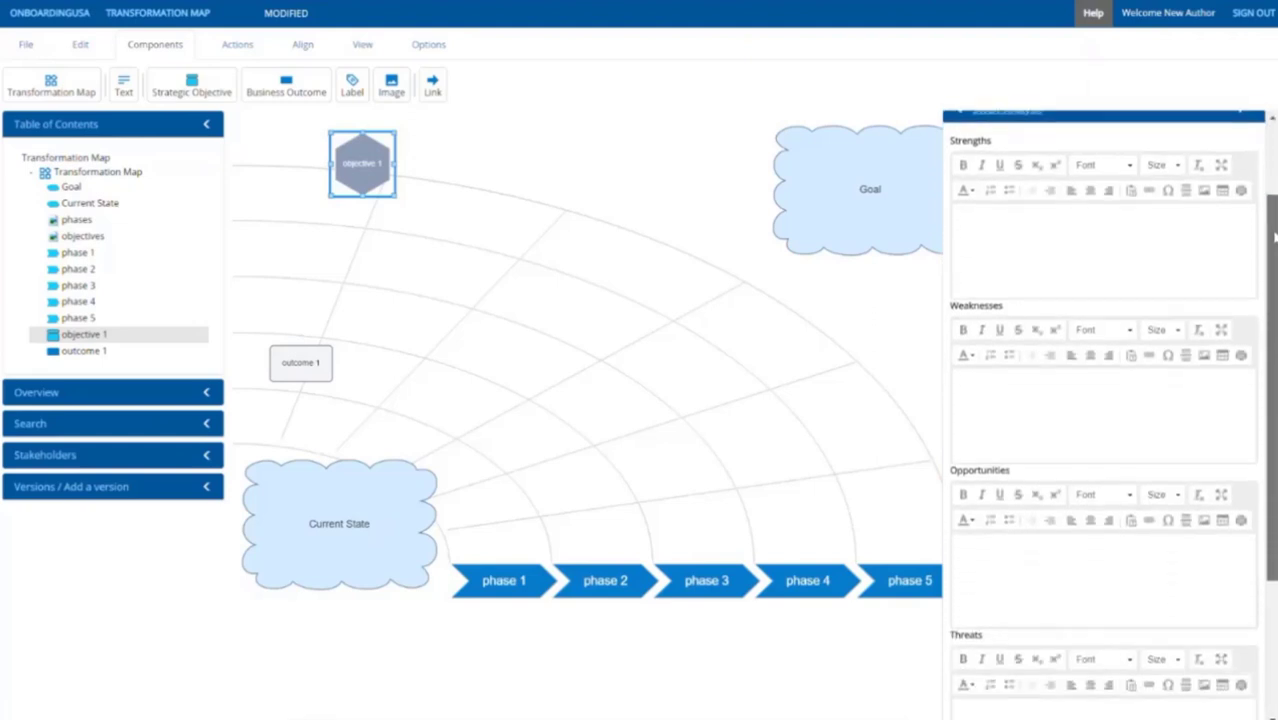
scroll(down, 3)
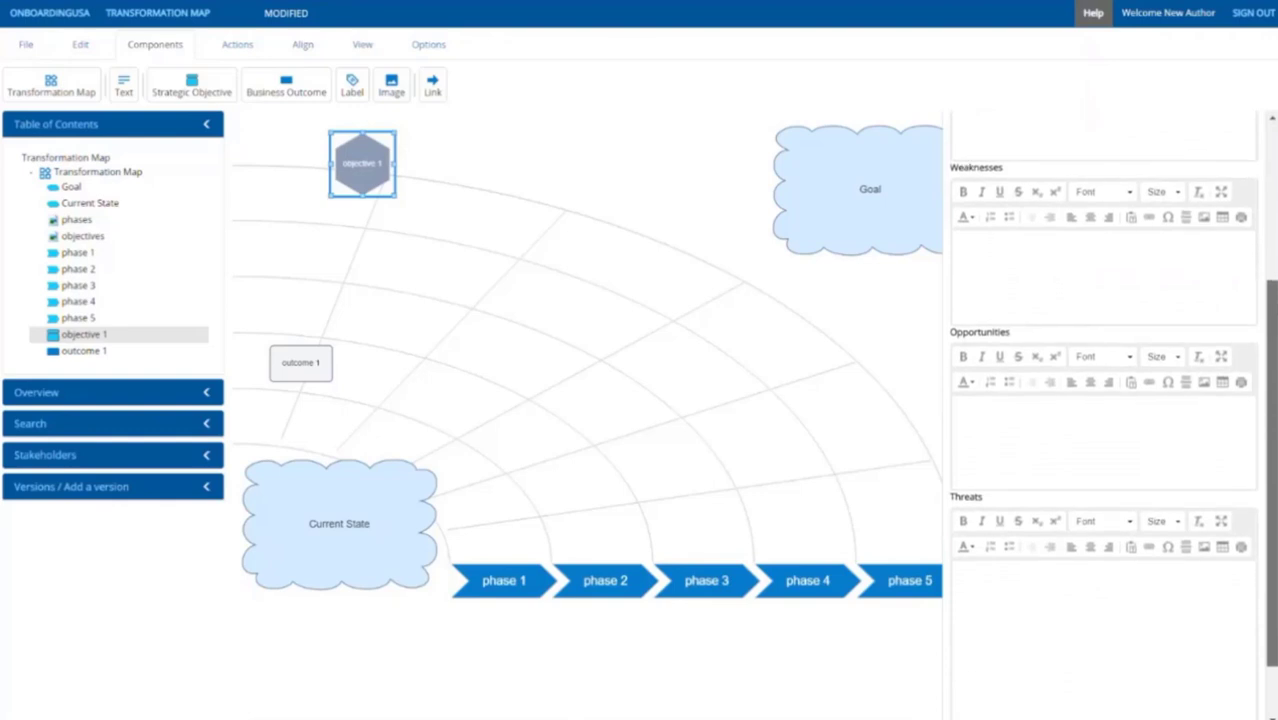
scroll(down, 3)
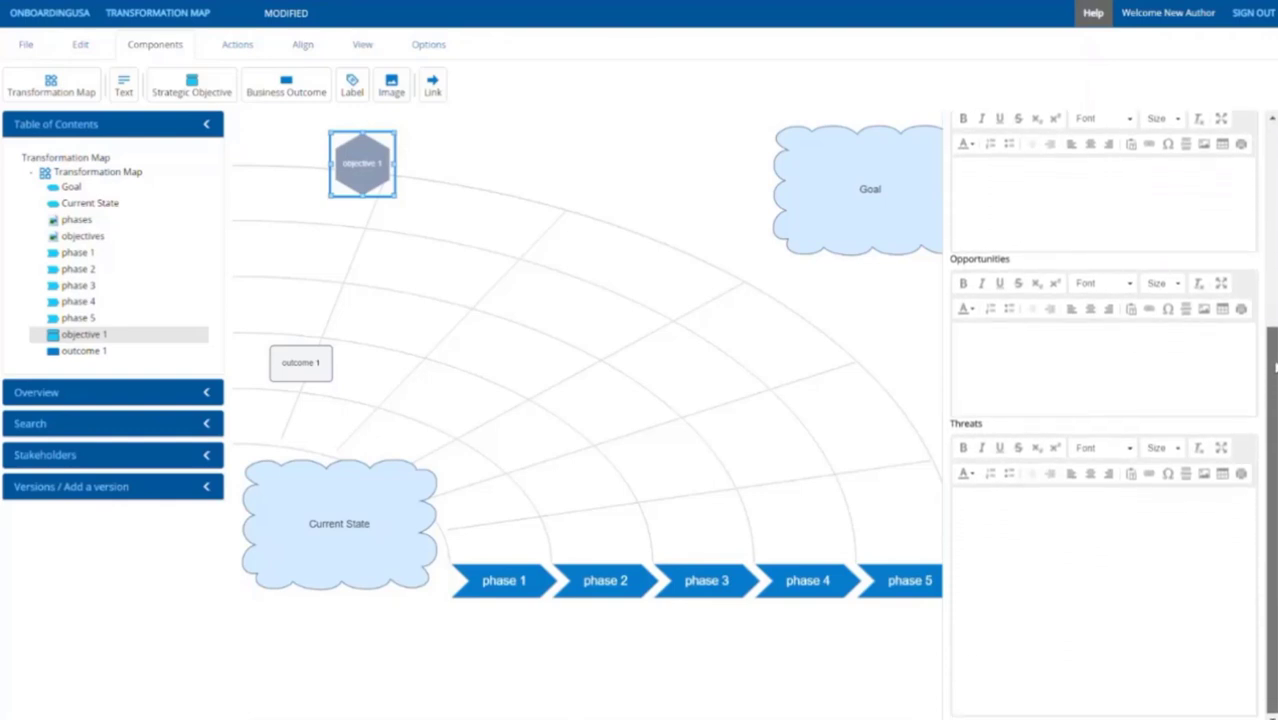
Select outcome 1 and focus its Status setting to show the empty dates
click(300, 364)
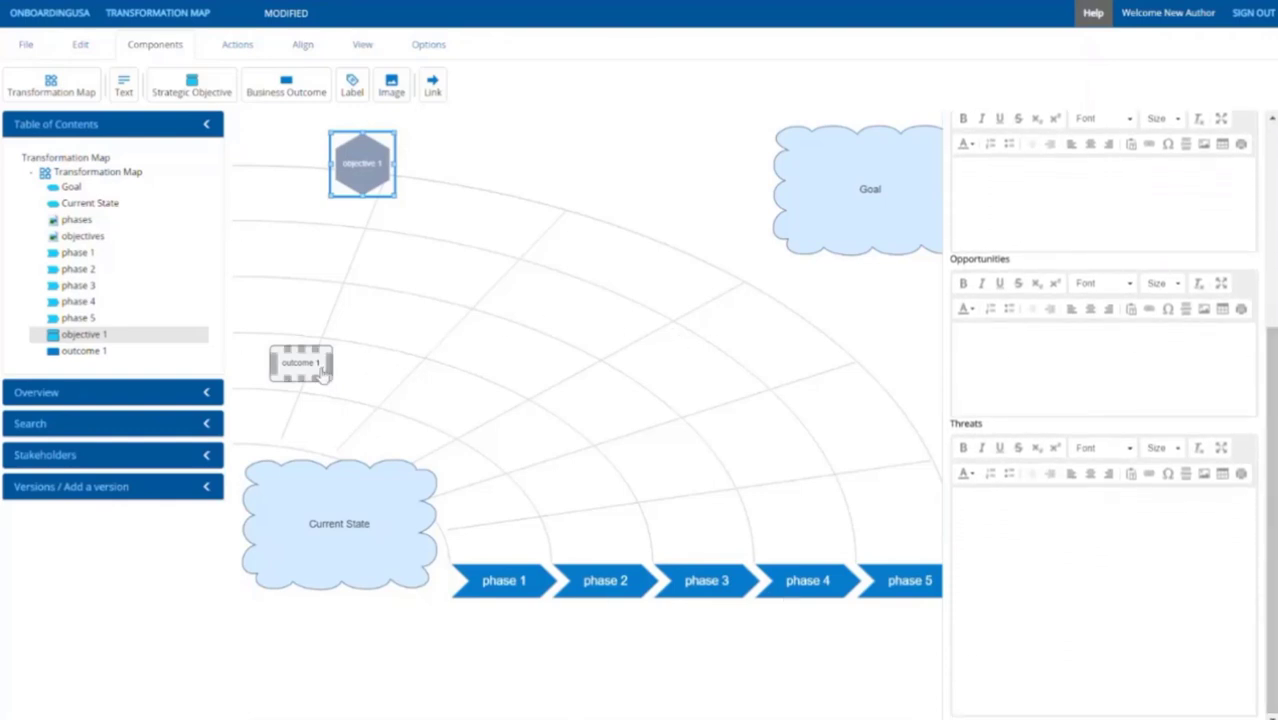
click(300, 363)
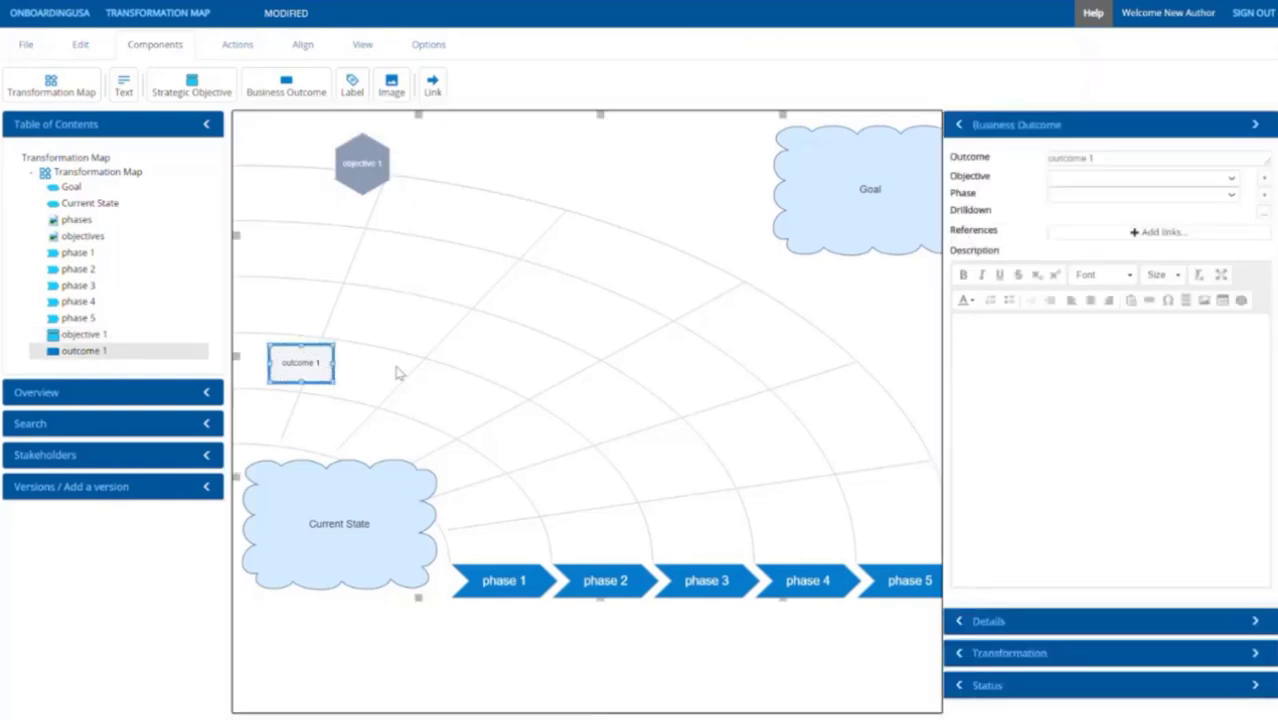
mouse_move(683, 416)
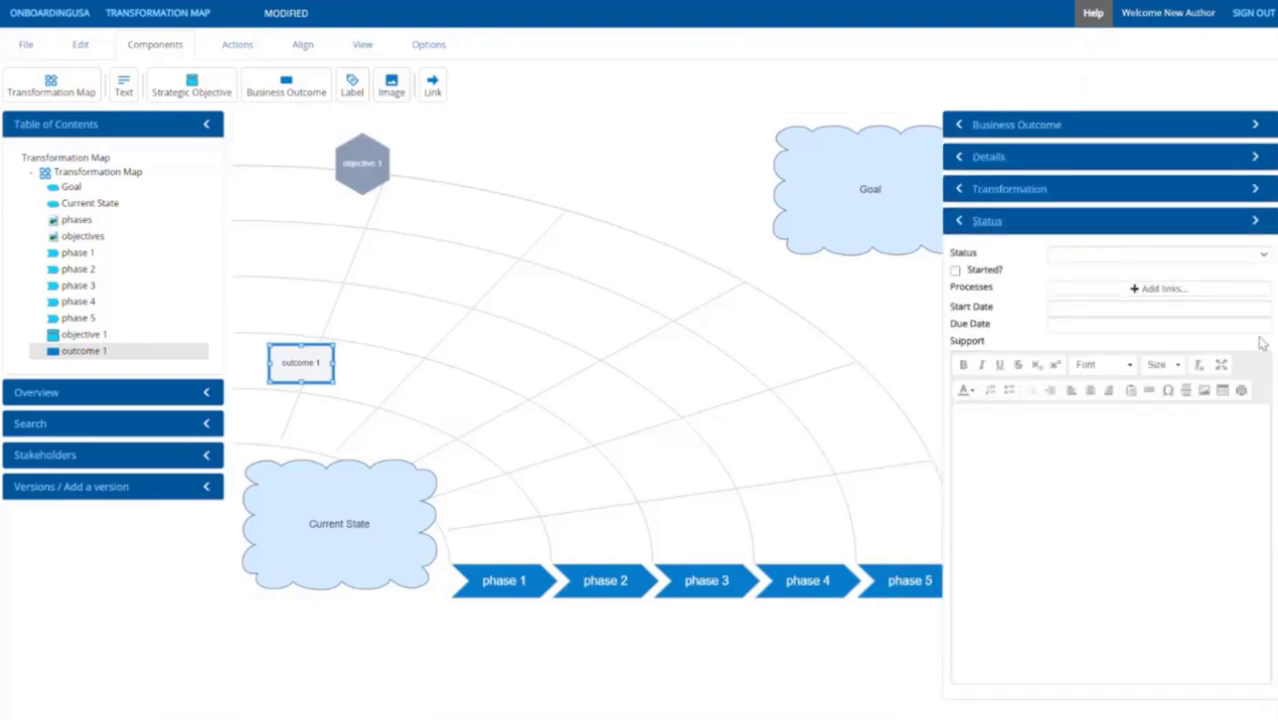
click(1157, 323)
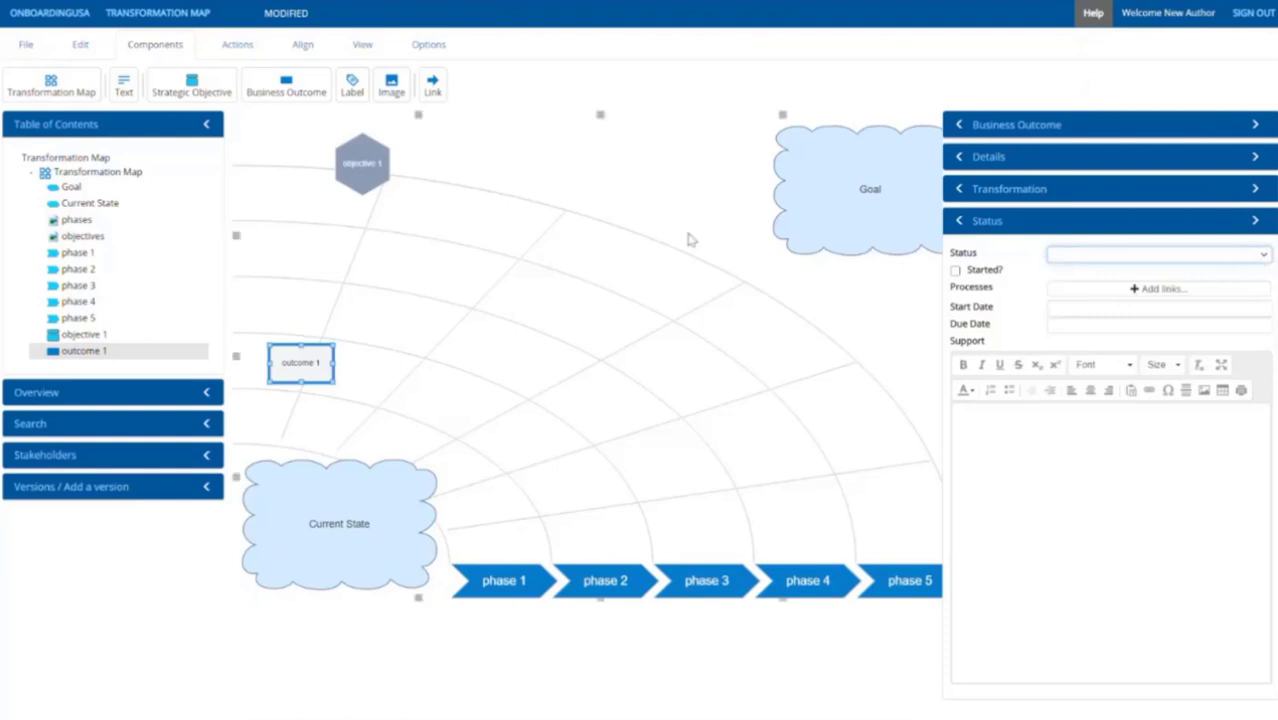
mouse_move(503, 210)
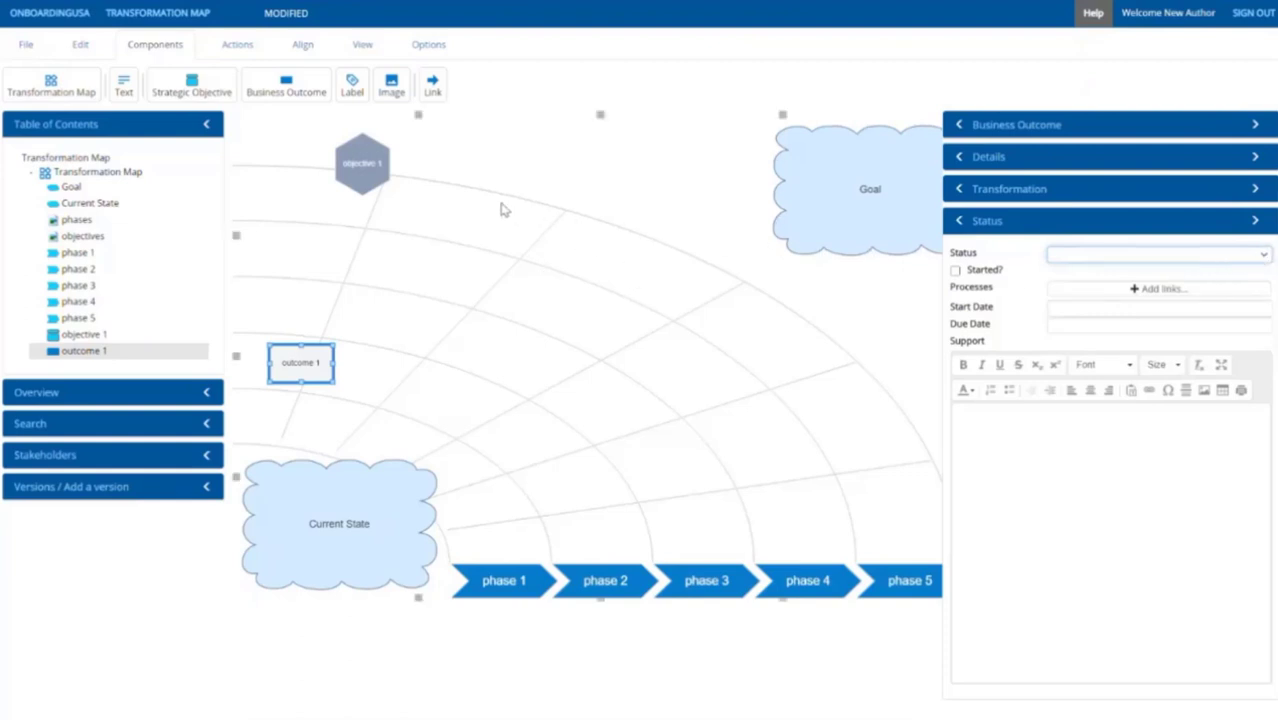
mouse_move(222, 128)
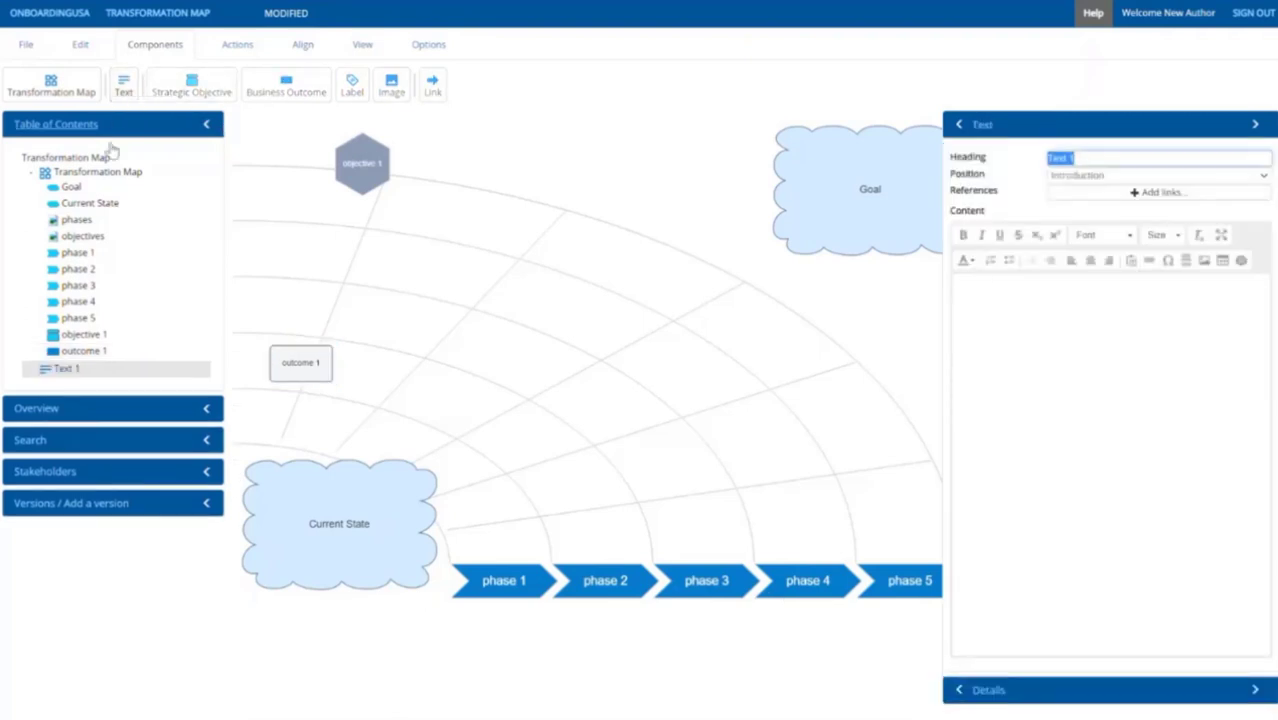
mouse_move(65, 366)
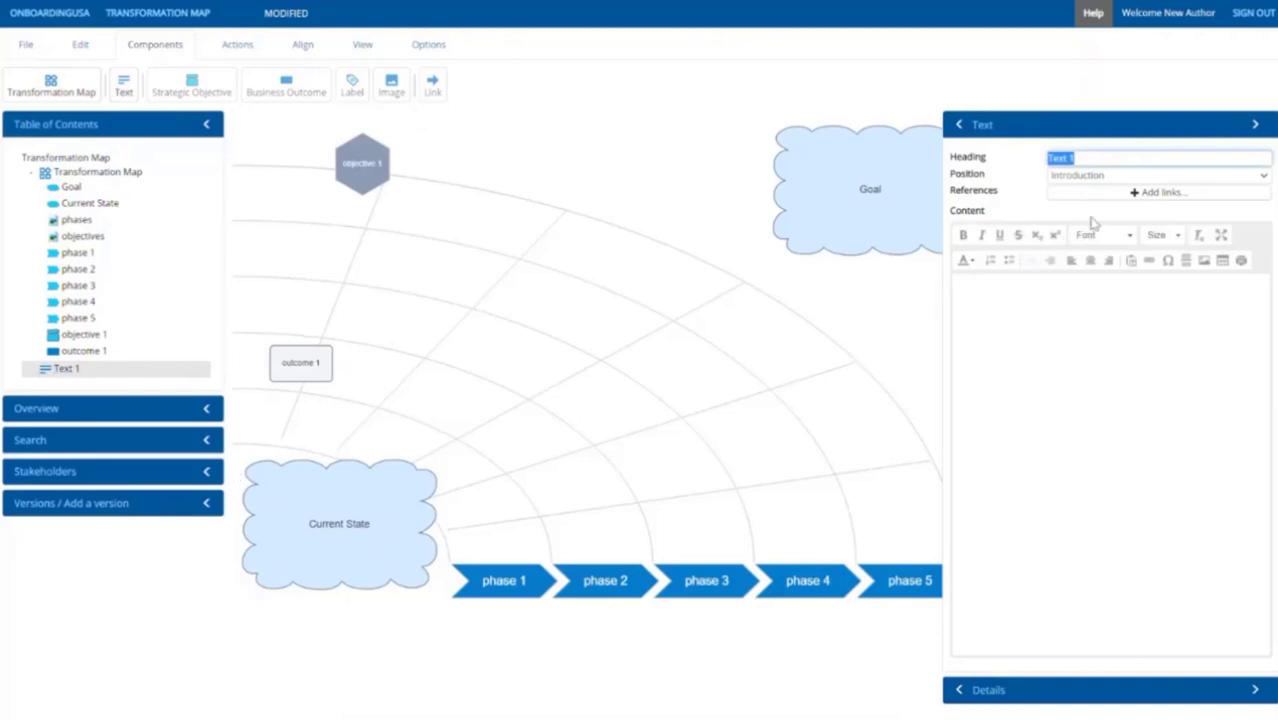
Set Text 1's position to Introduction
click(1160, 176)
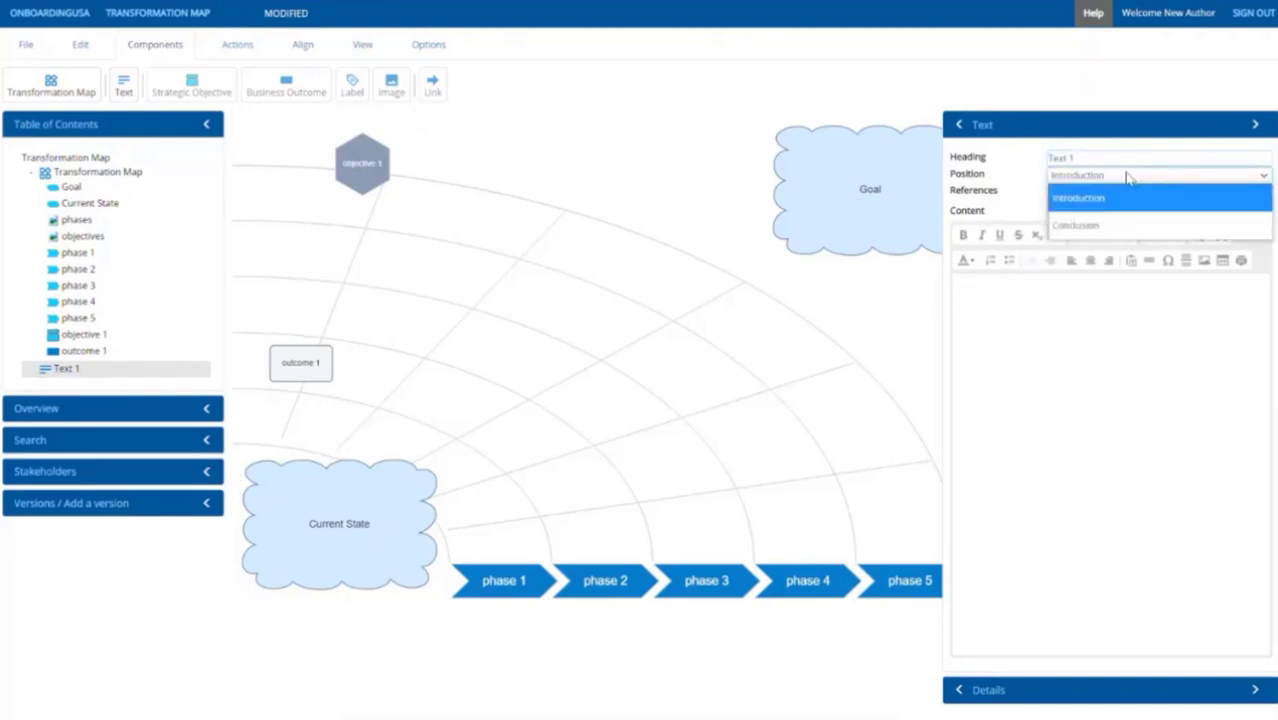
mouse_move(1108, 220)
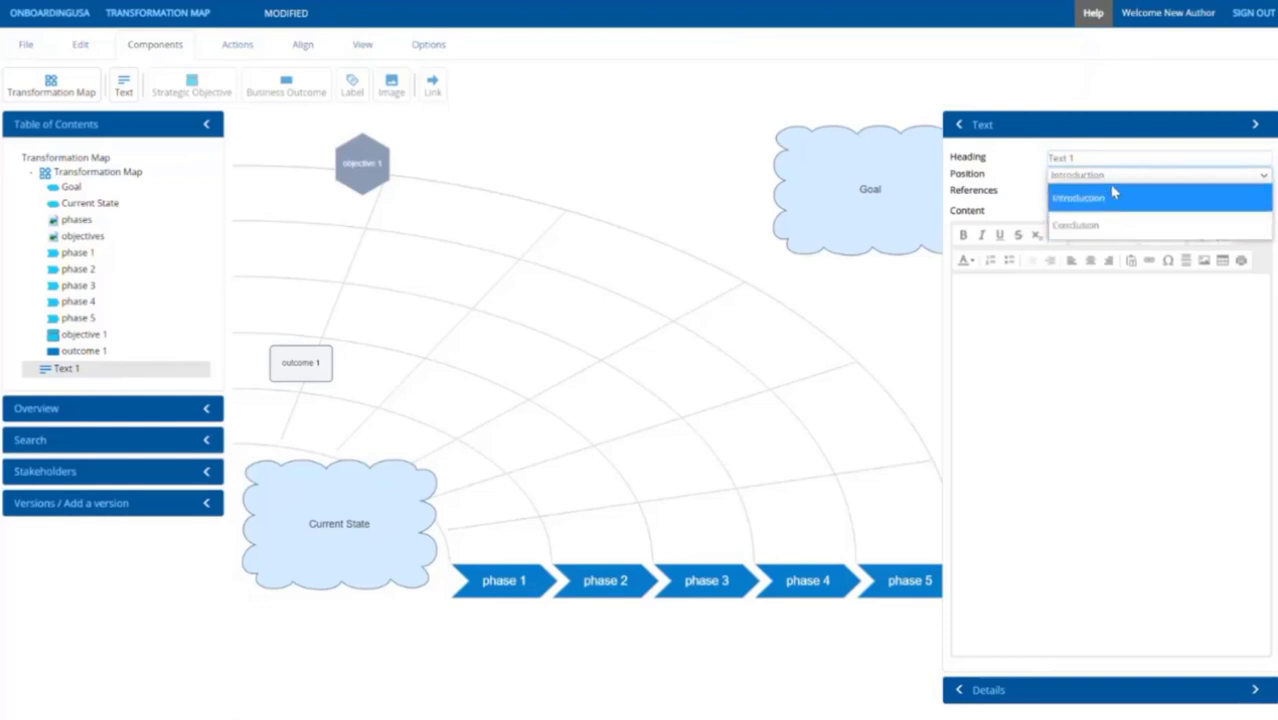
click(1080, 197)
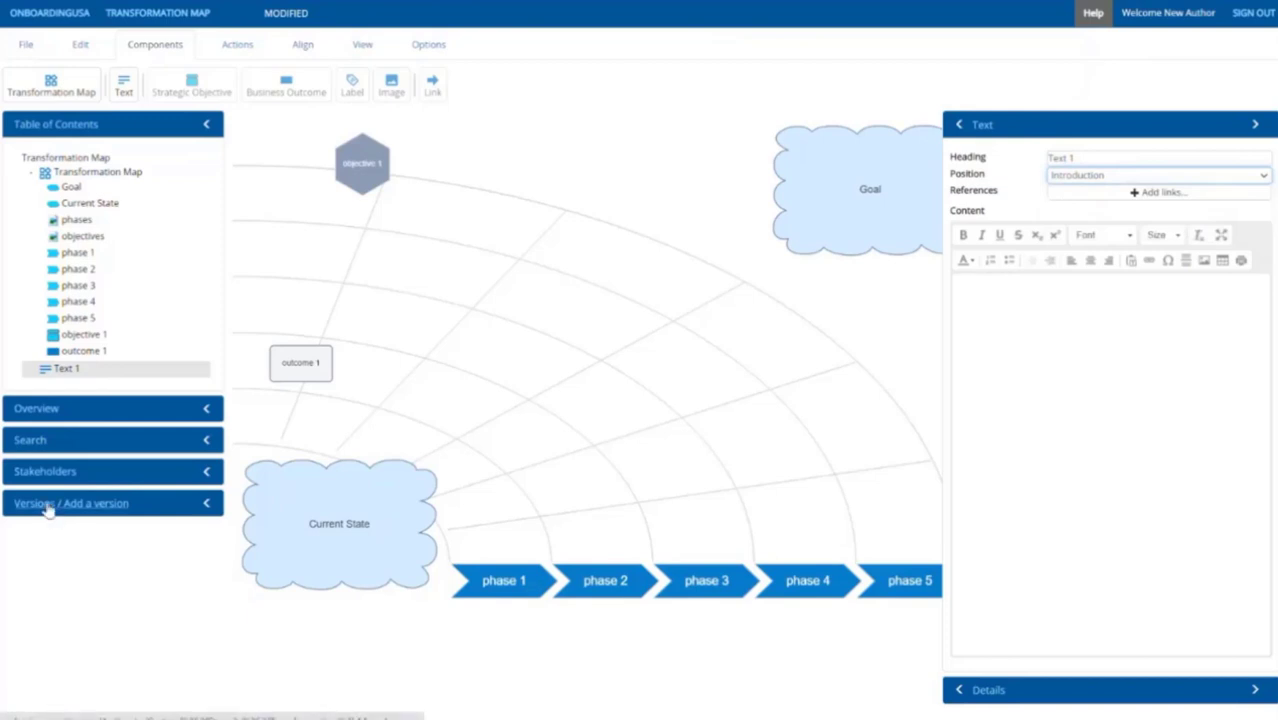
Add and select version 0.1 by New Author, then expand Stakeholders
click(72, 503)
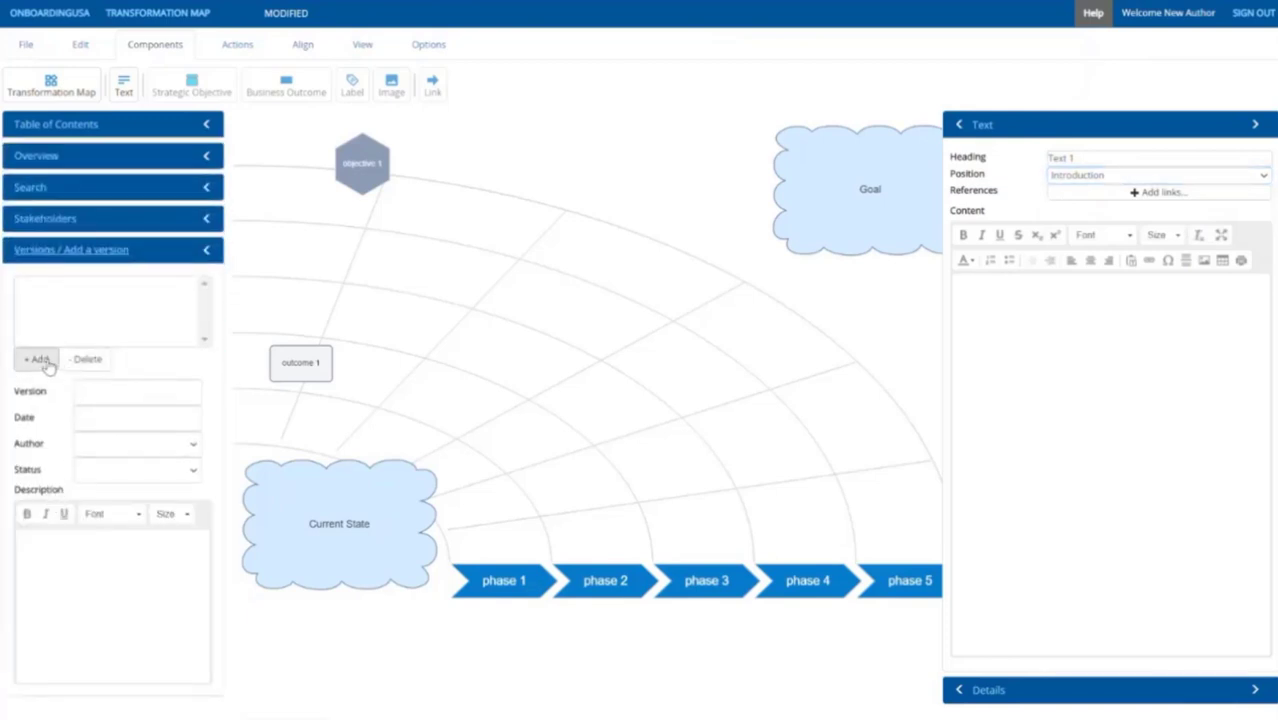
click(37, 359)
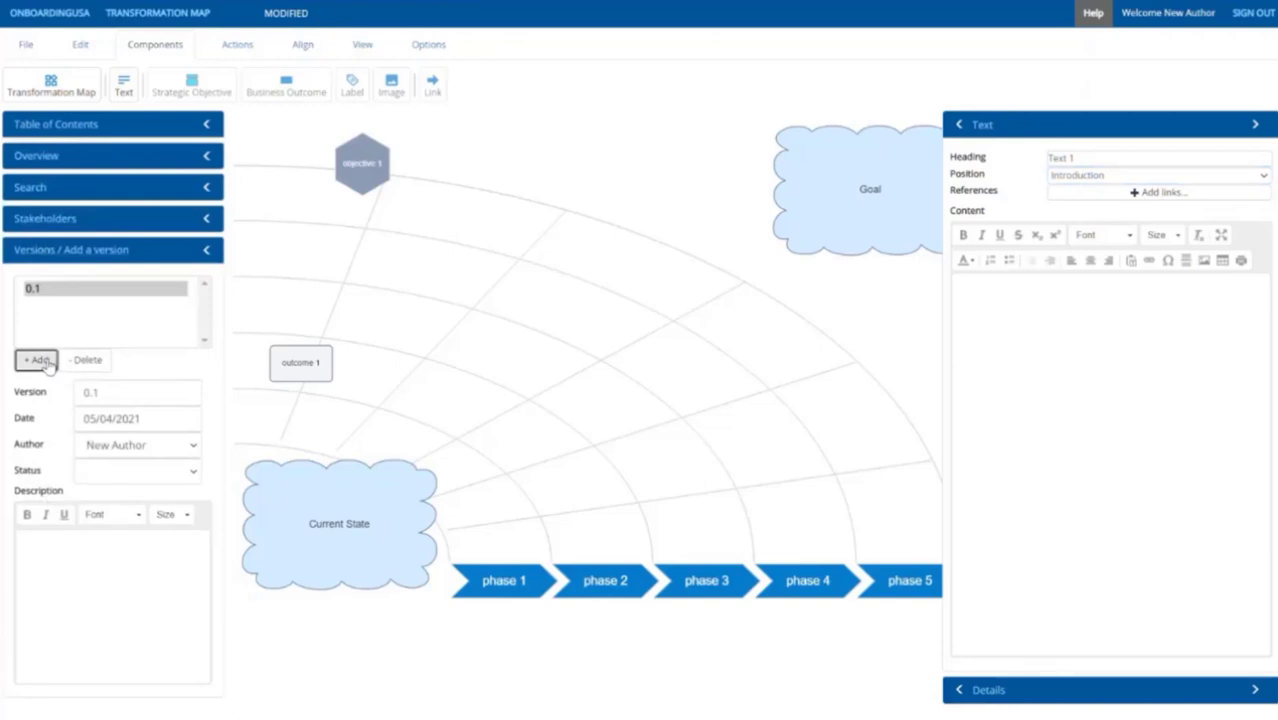
click(105, 291)
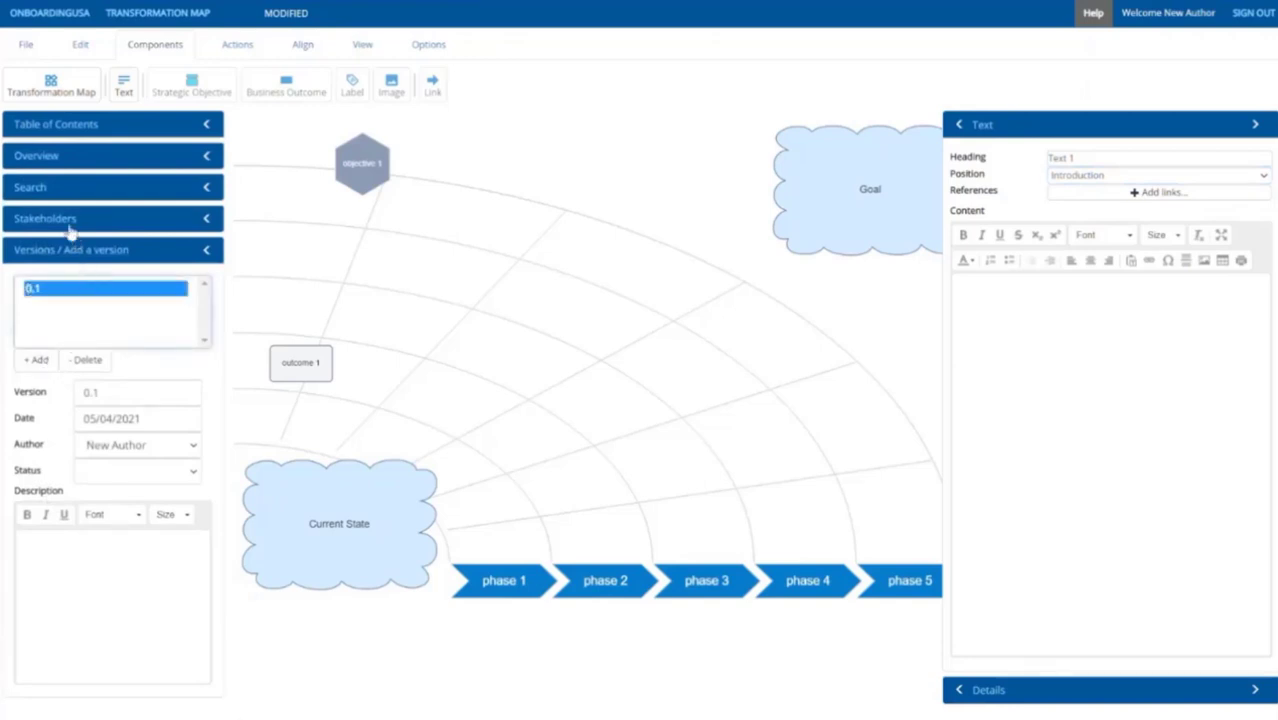
click(45, 218)
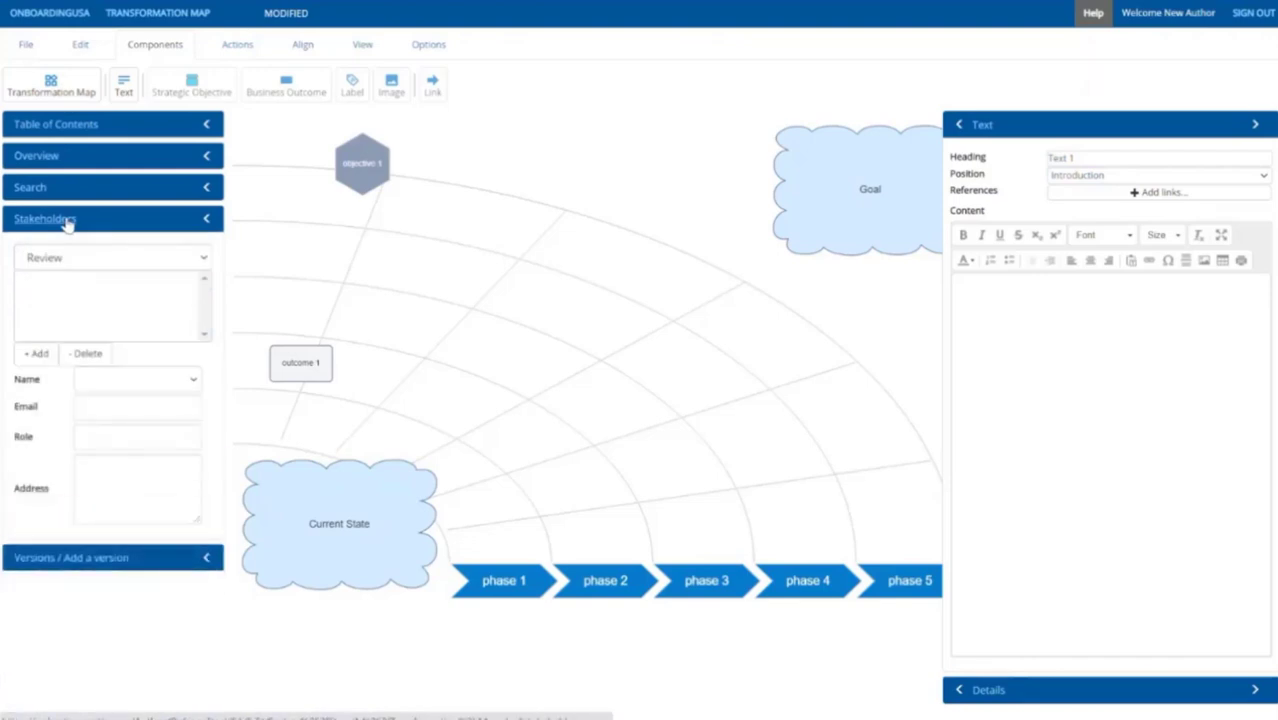